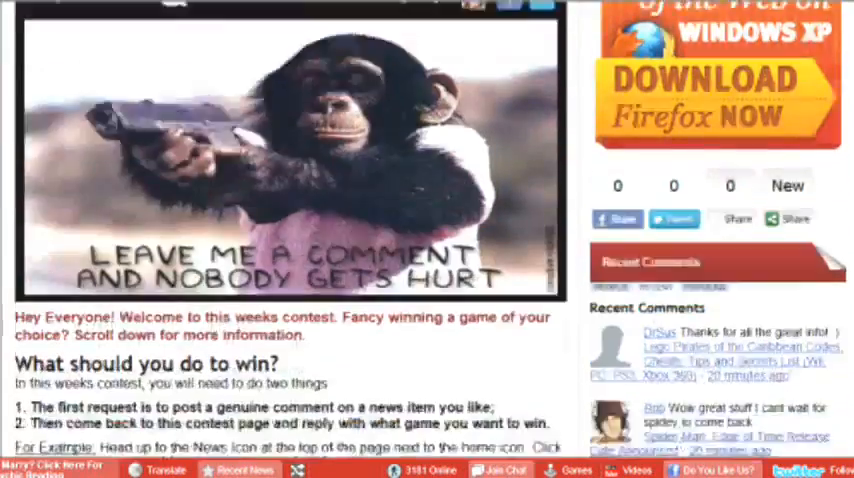
- Skim the contest instructions, then open the Spider-Man: Edge of Time news article
{"action": "scroll", "scroll_direction": "down", "scroll_amount": 3}
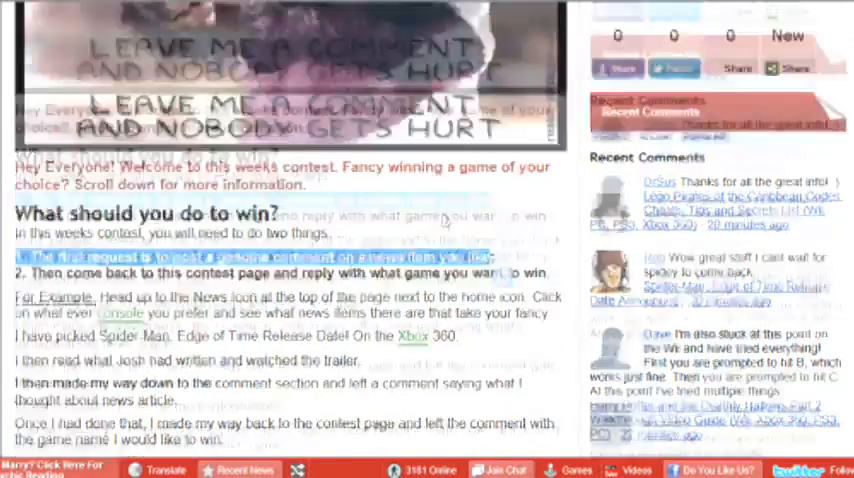
{"action": "left_click", "coordinate": [150, 13]}
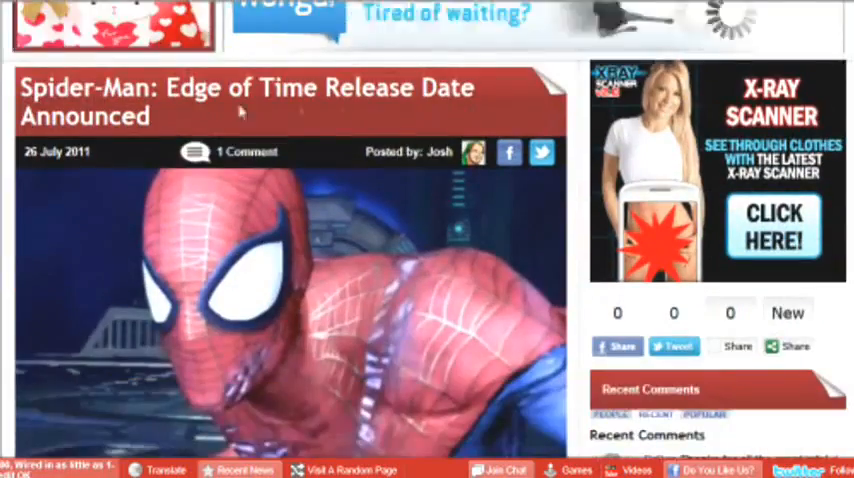
- Scroll past the article story and trailer video down to the Add New Comment box
{"action": "scroll", "scroll_direction": "down", "scroll_amount": 3}
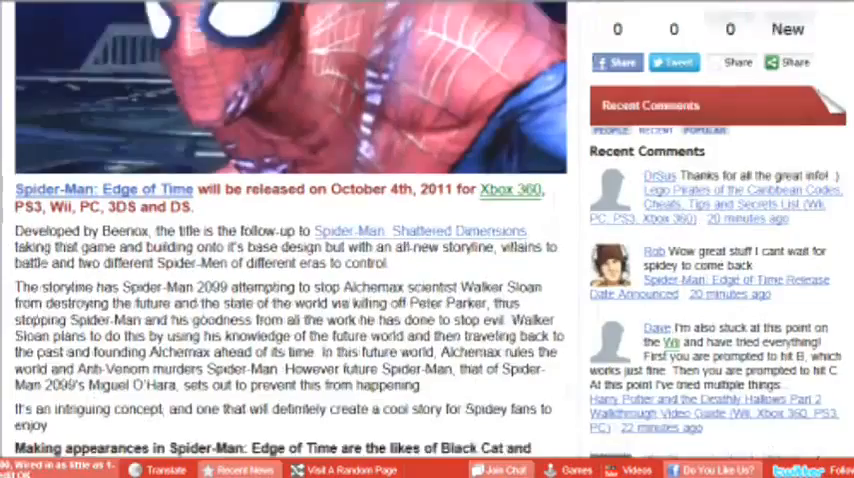
{"action": "scroll", "scroll_direction": "down", "scroll_amount": 3}
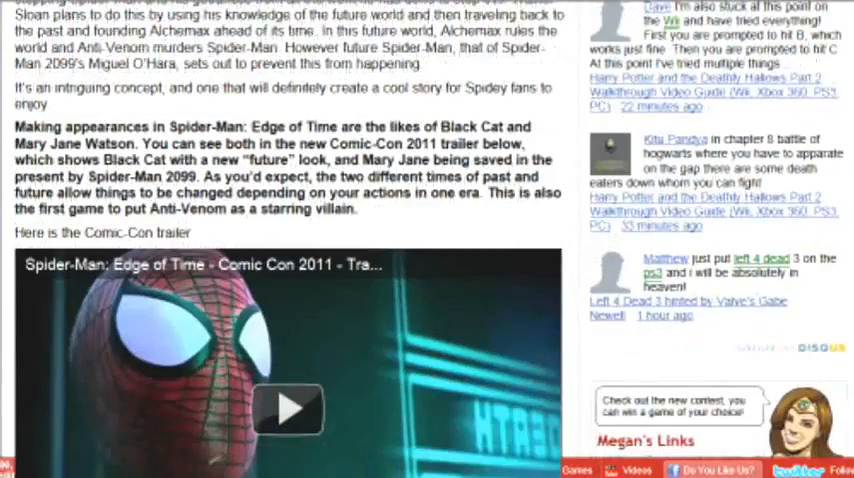
{"action": "scroll", "scroll_direction": "down", "scroll_amount": 3}
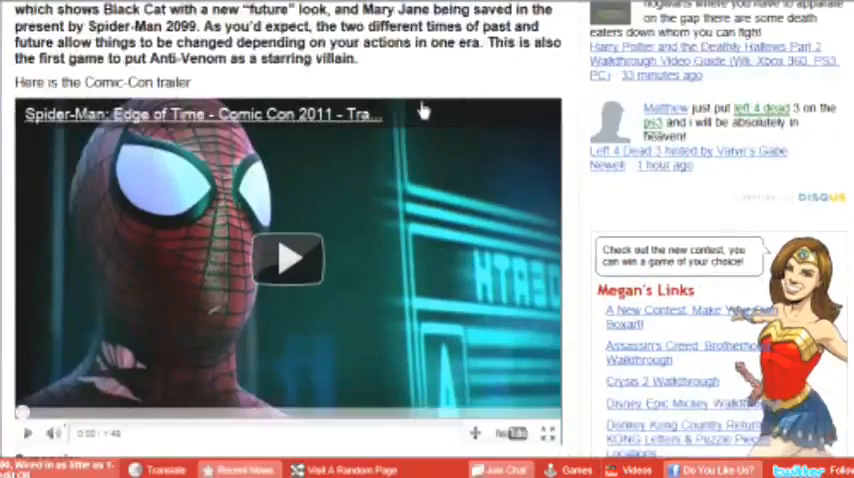
{"action": "scroll", "scroll_direction": "down", "scroll_amount": 3}
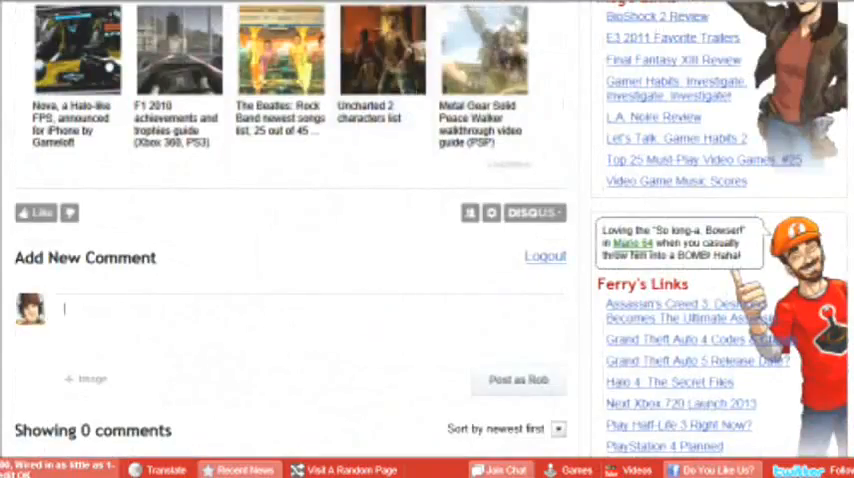
- Post a comment about looking forward to the game and hoping Anti-Venom turns good
{"action": "type", "text": "I am"}
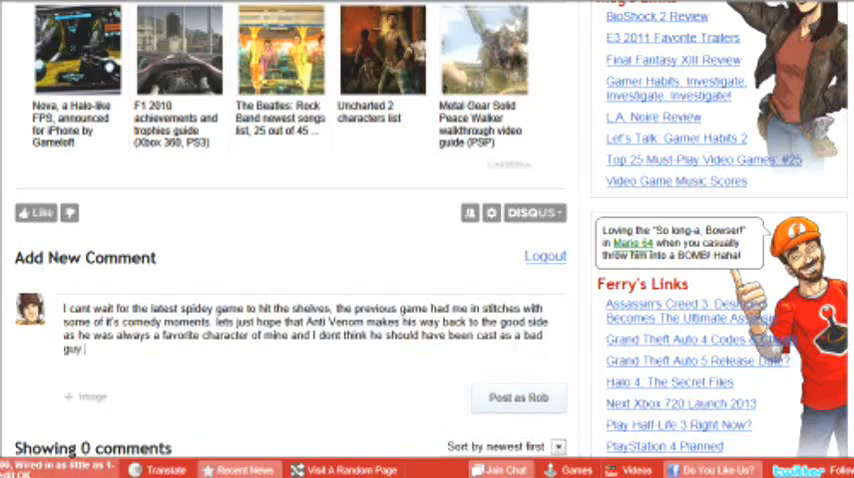
{"action": "left_click", "coordinate": [518, 397]}
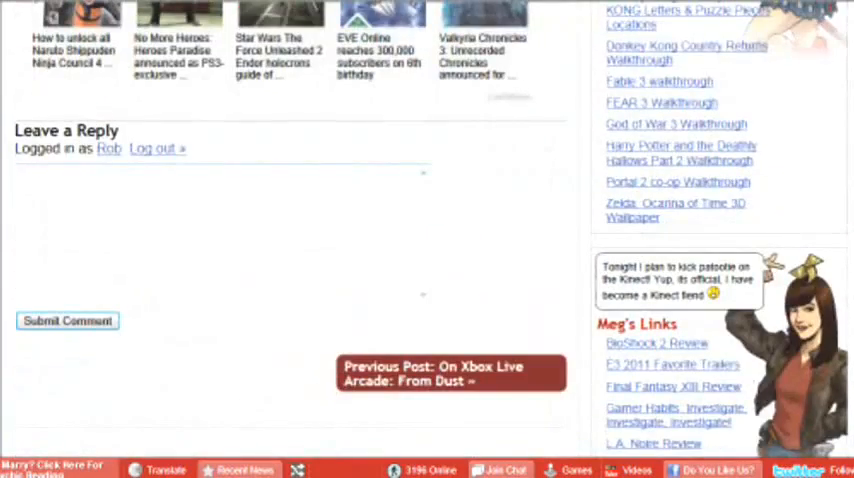
- Type a contest reply saying you'd love to receive Black Ops for PS3
{"action": "type", "text": "If it"}
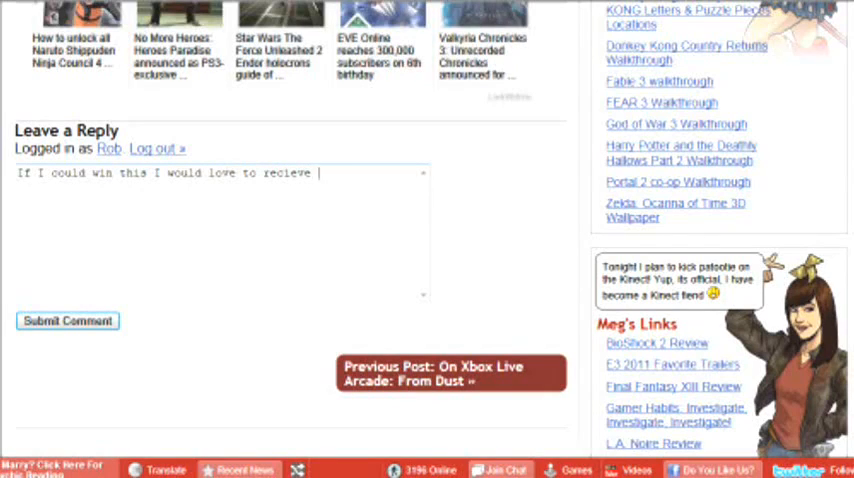
{"action": "type", "text": "Black Ops for"}
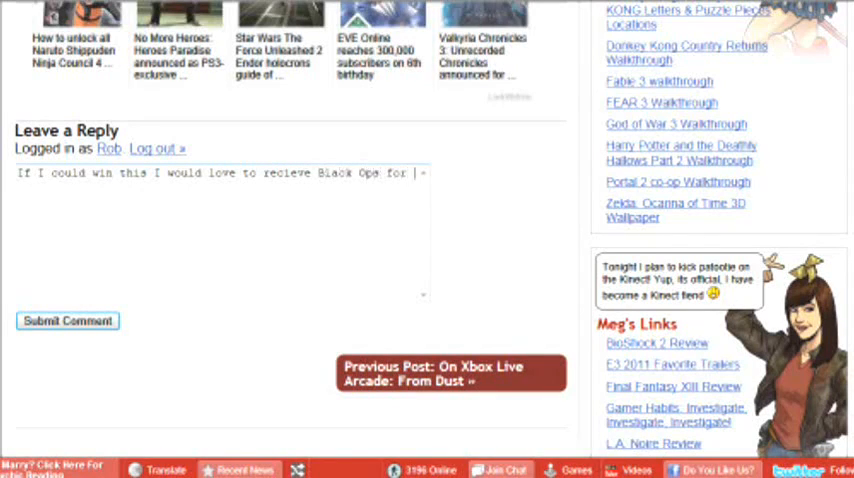
{"action": "type", "text": "PS3 than"}
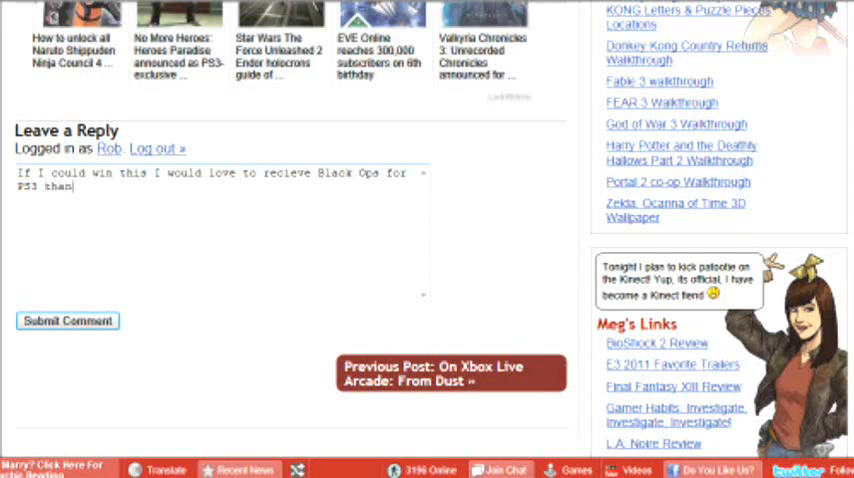